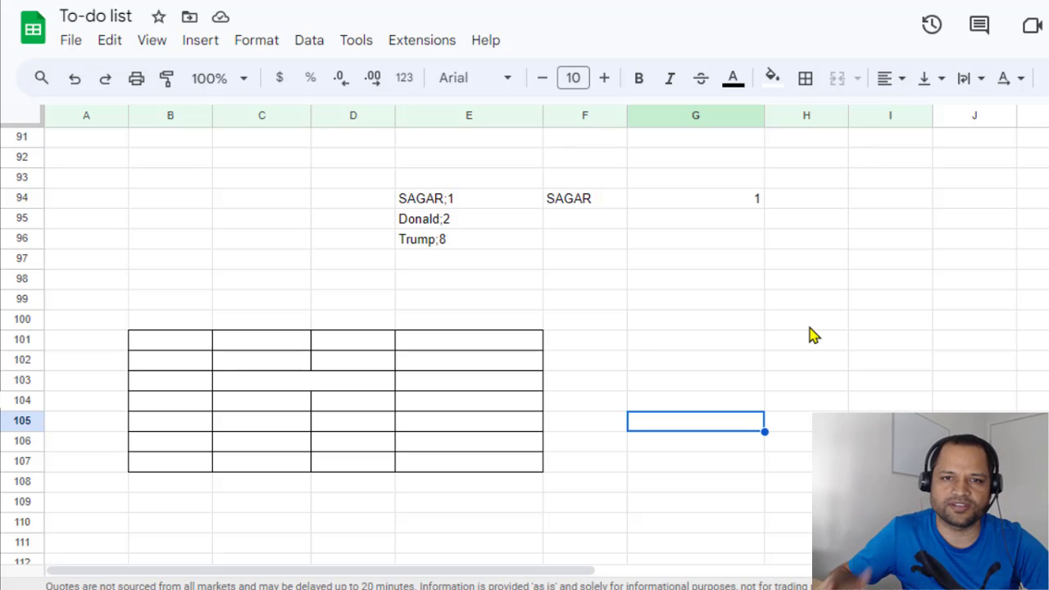
- Review the SAGAR;1, Donald;2 and Trump;8 entries and the split result in F94:G94
click(468, 258)
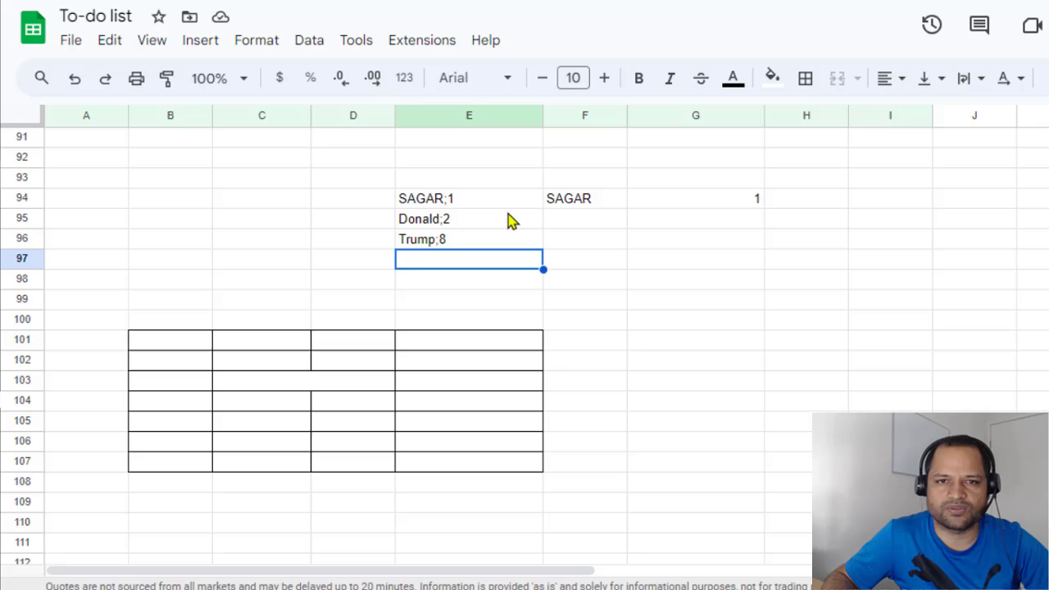
click(469, 198)
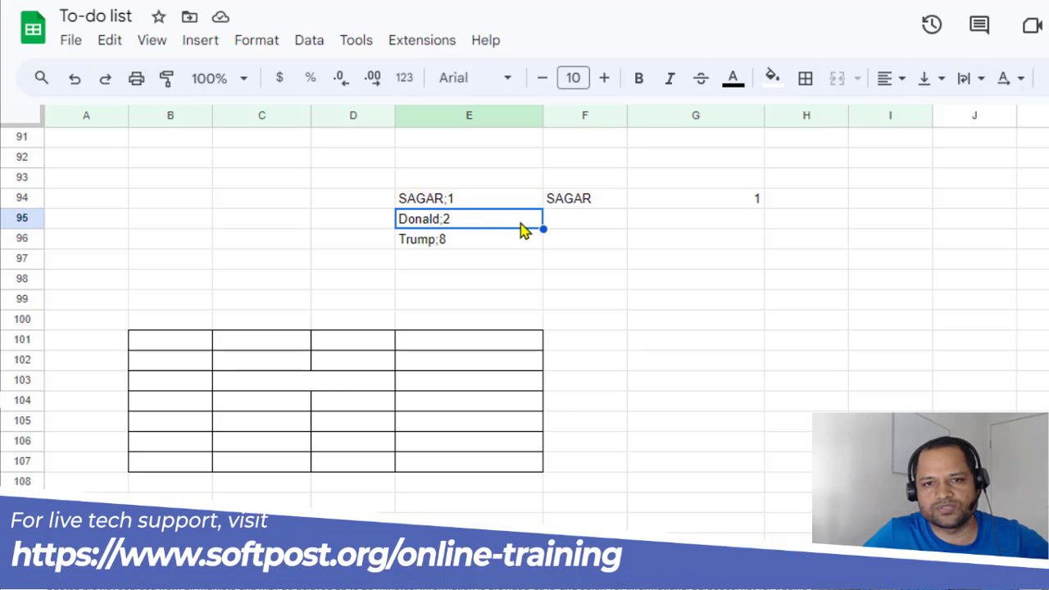
click(469, 239)
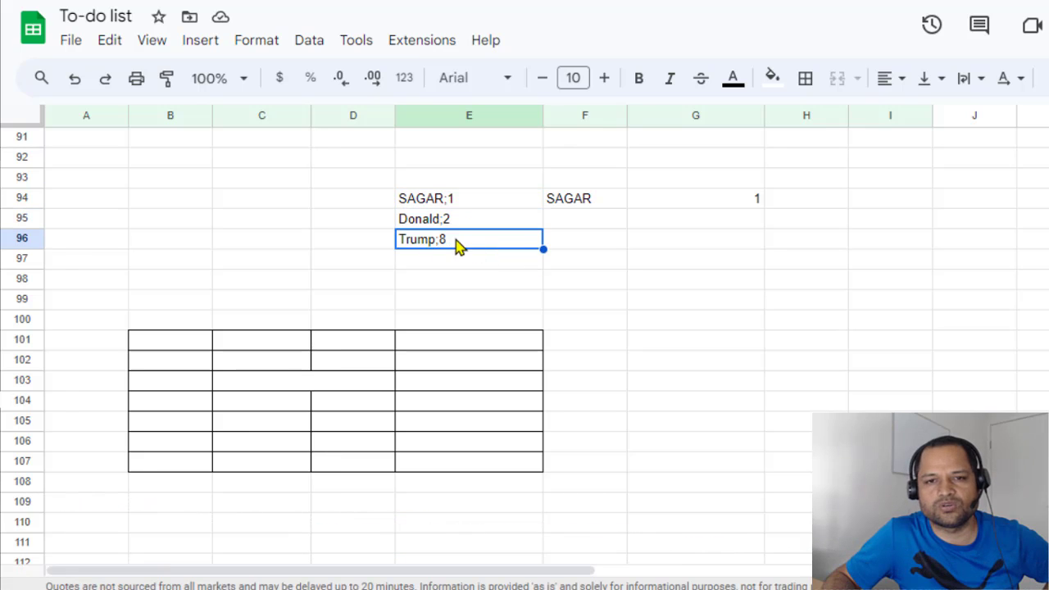
mouse_move(450, 214)
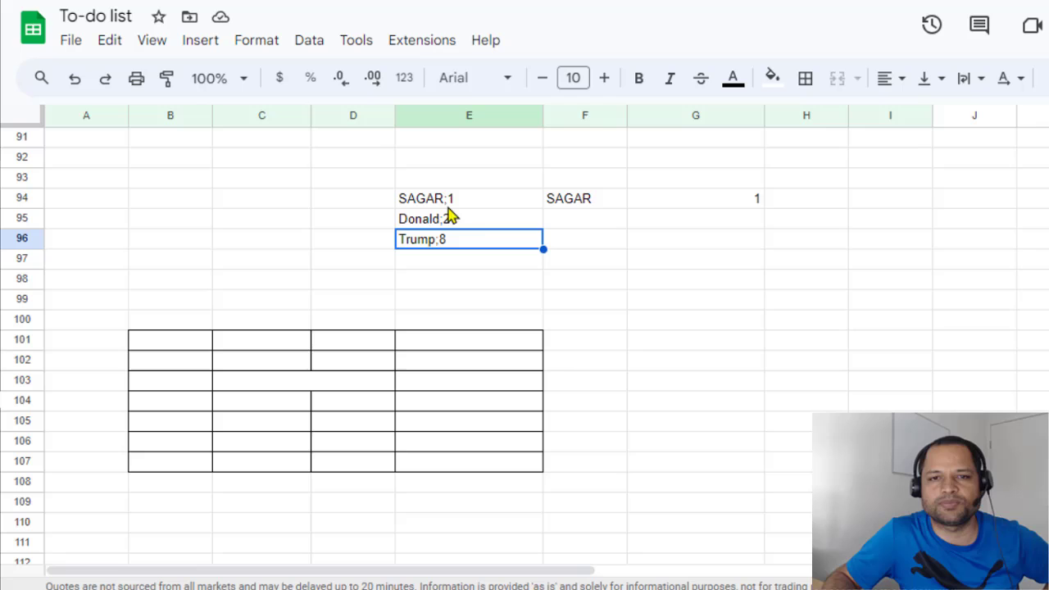
click(696, 198)
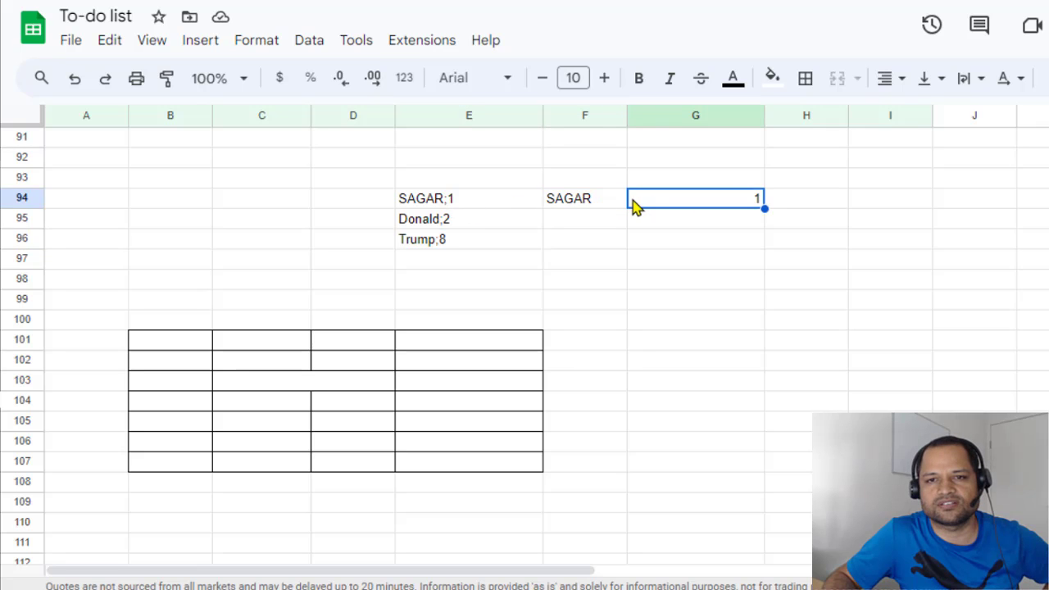
mouse_move(561, 209)
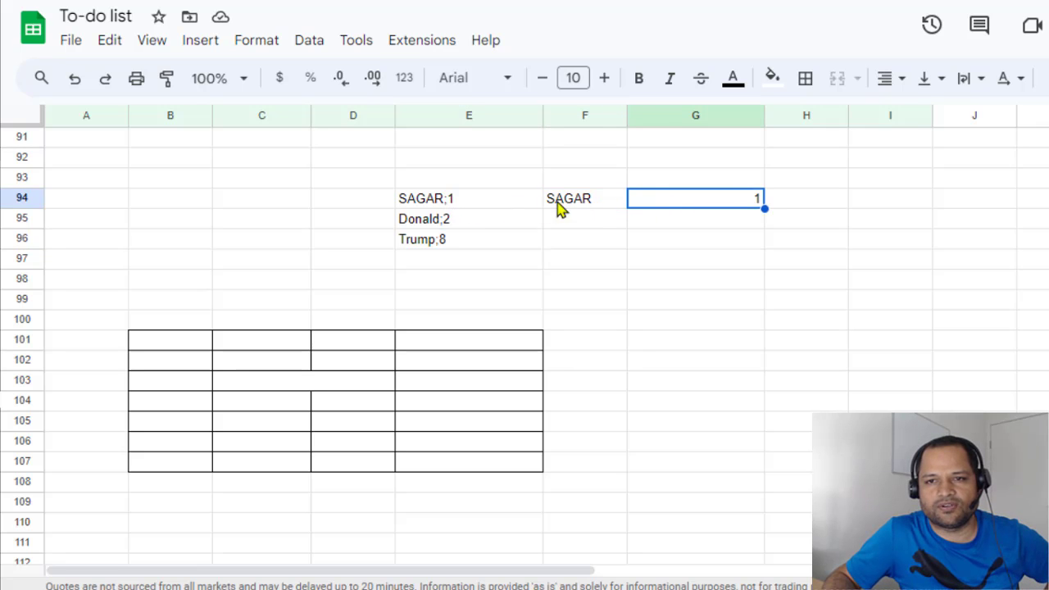
mouse_move(550, 199)
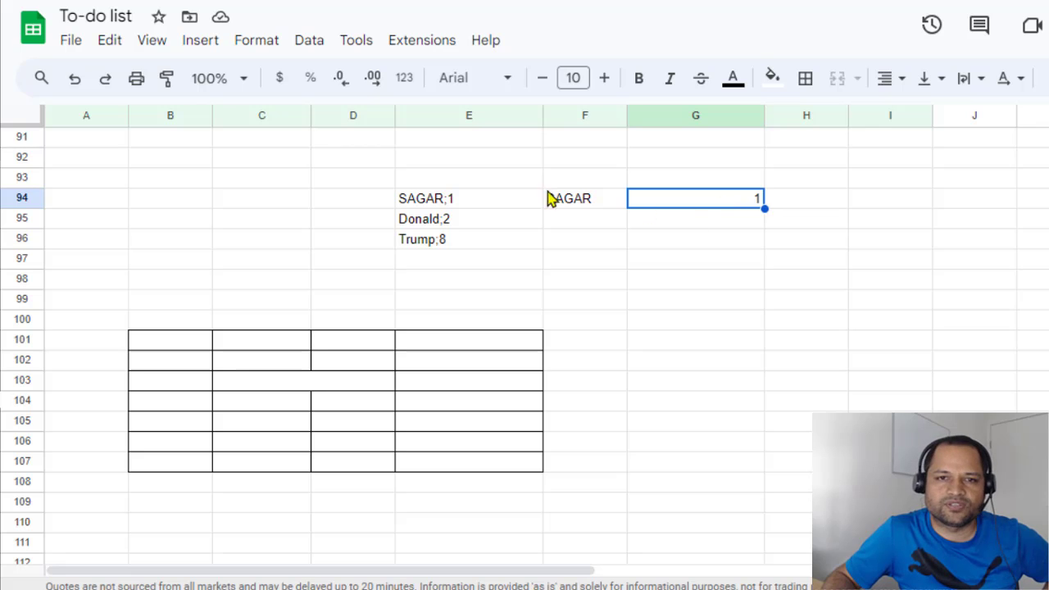
click(889, 360)
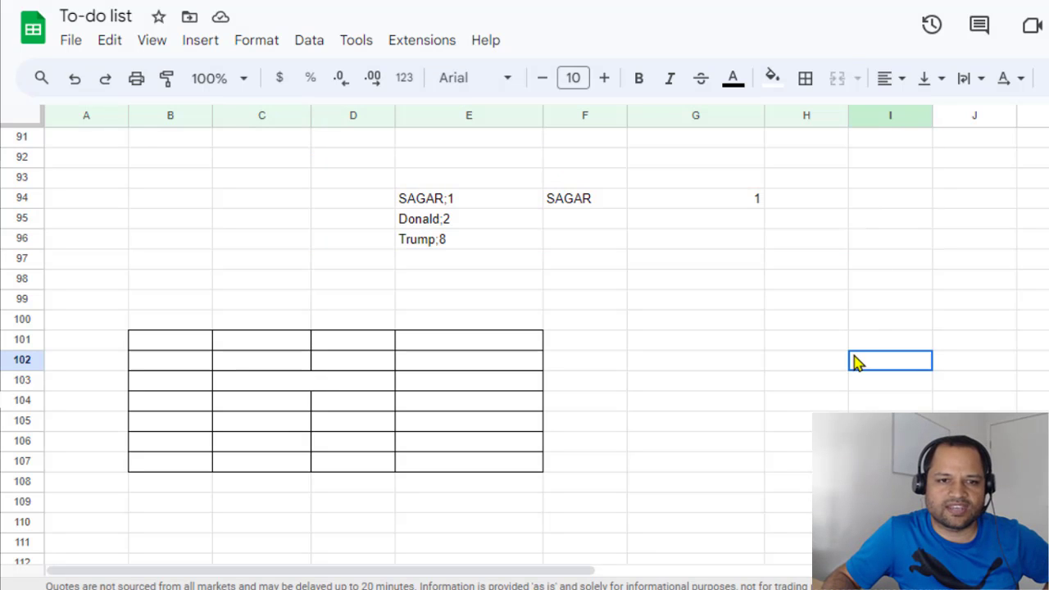
mouse_move(304, 396)
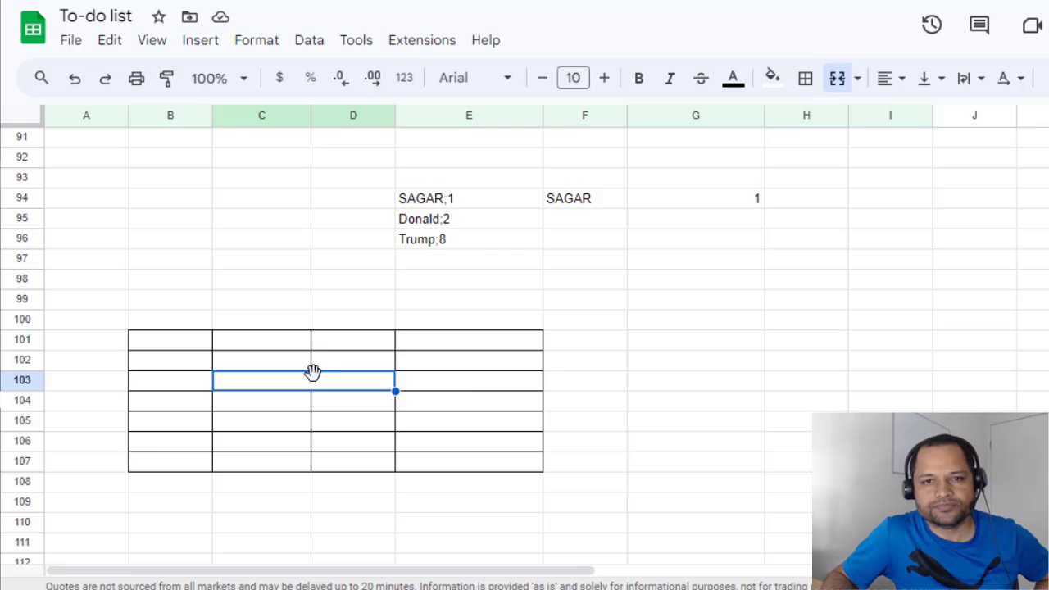
click(469, 198)
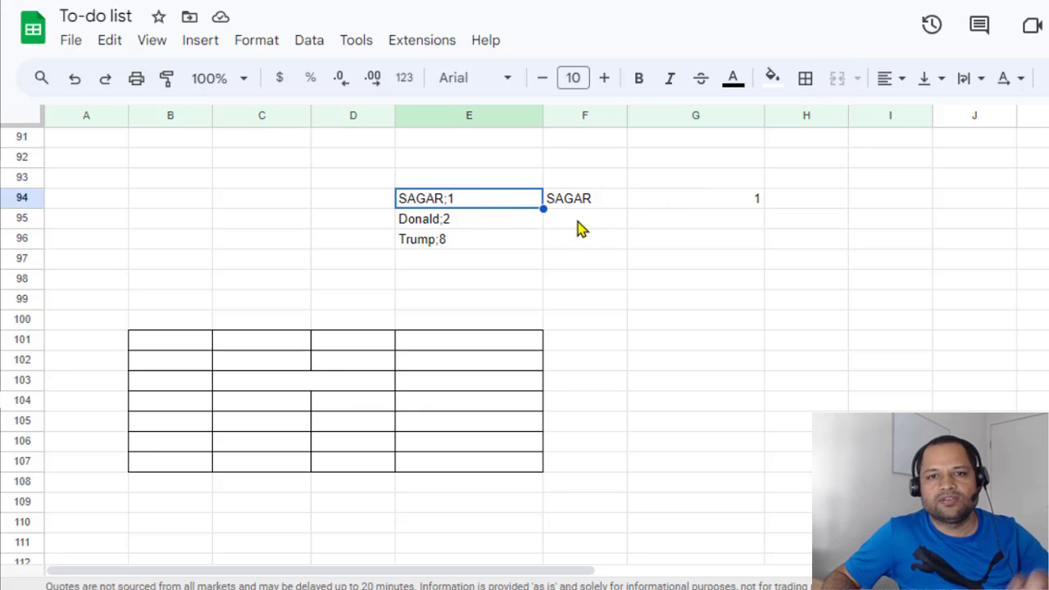
mouse_move(594, 206)
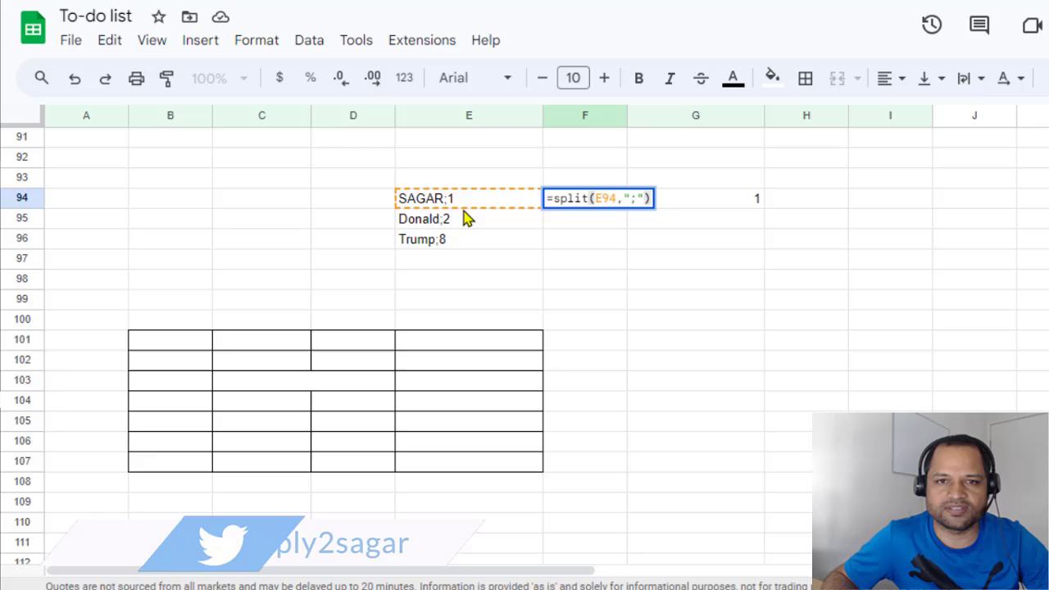
mouse_move(442, 209)
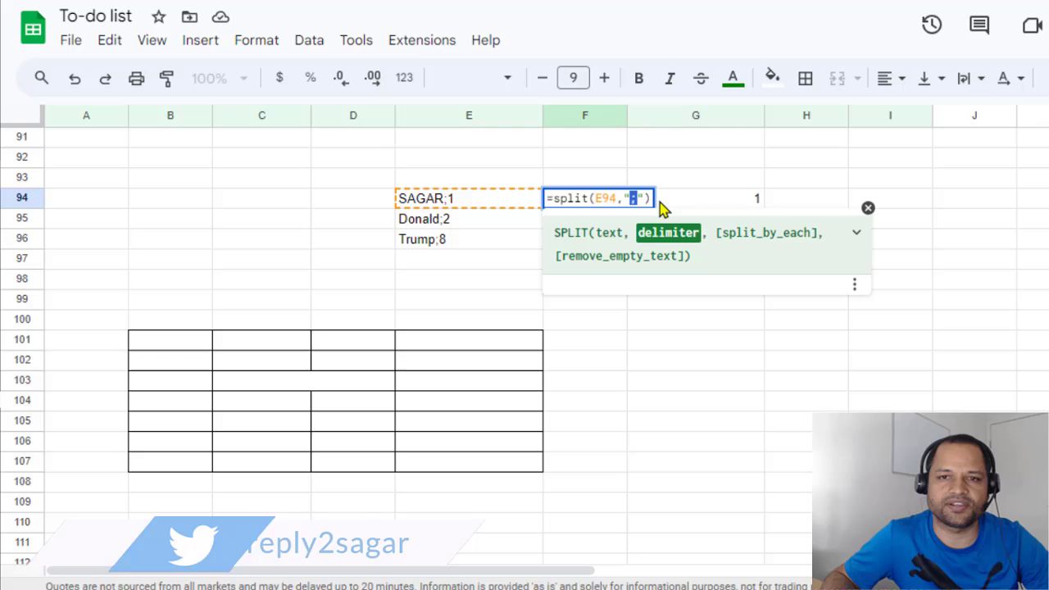
mouse_move(446, 211)
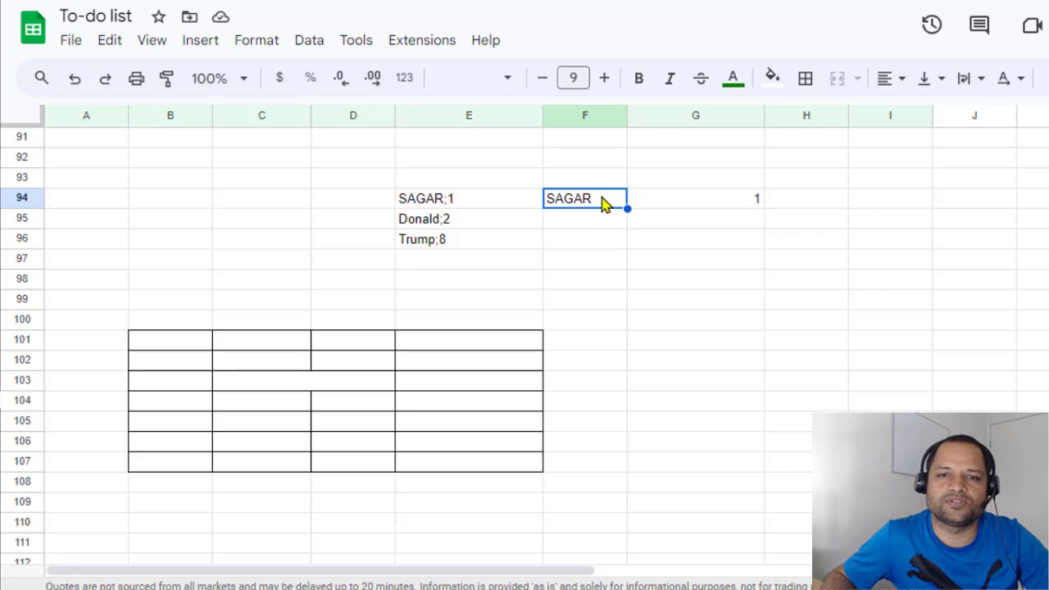
- Fill the F94 SPLIT formula down to F96, giving Donald/2 and Trump/8
click(695, 198)
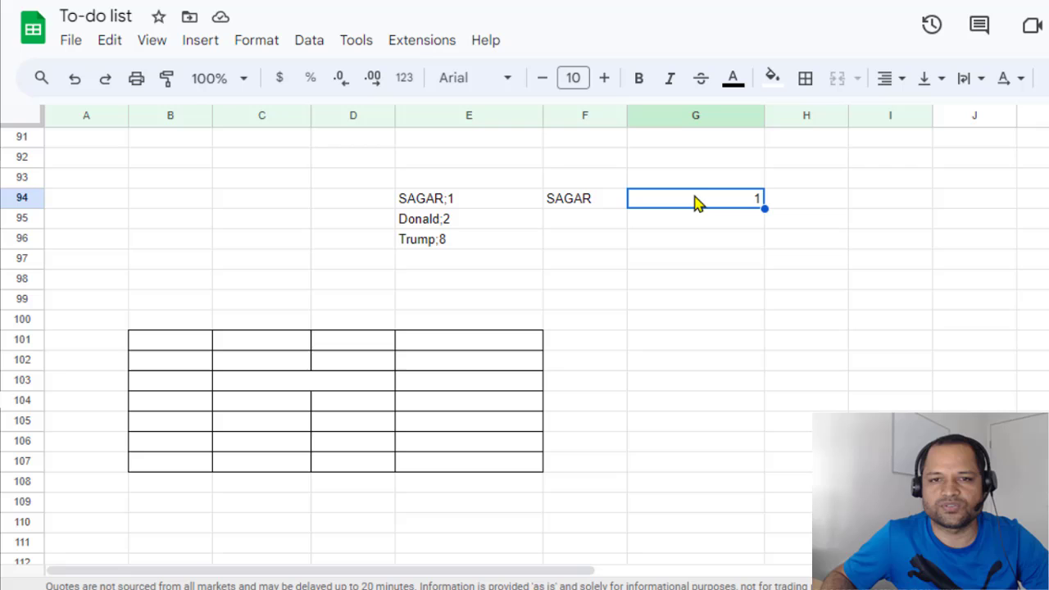
click(468, 197)
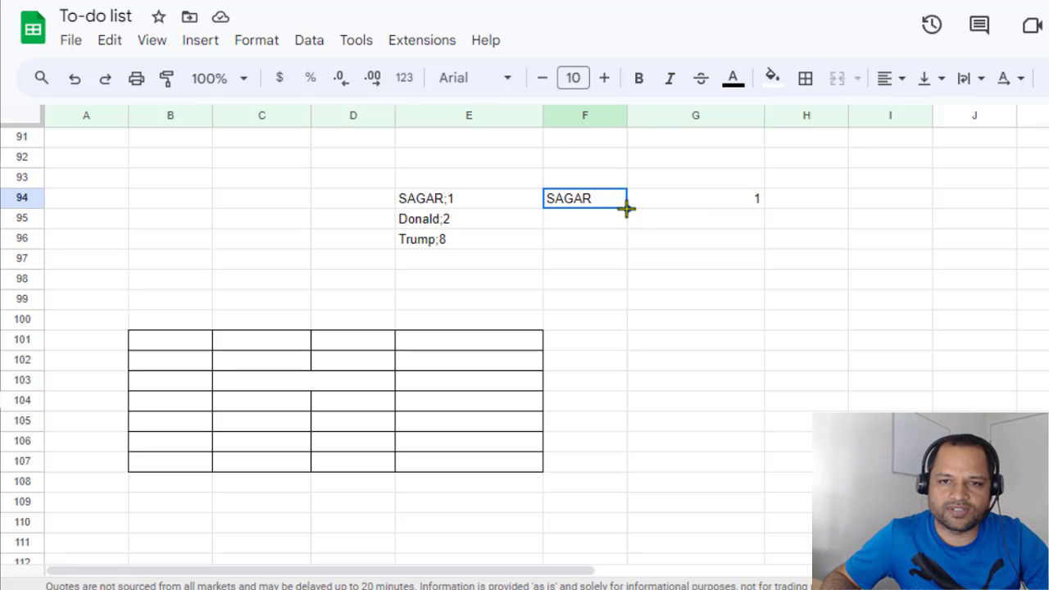
drag(626, 209, 627, 243)
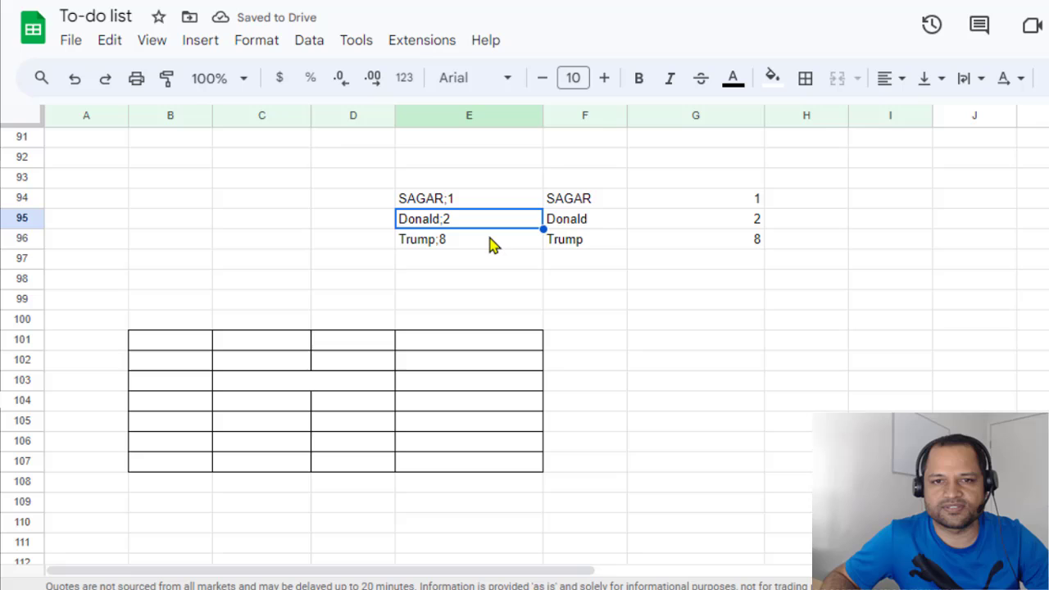
click(696, 218)
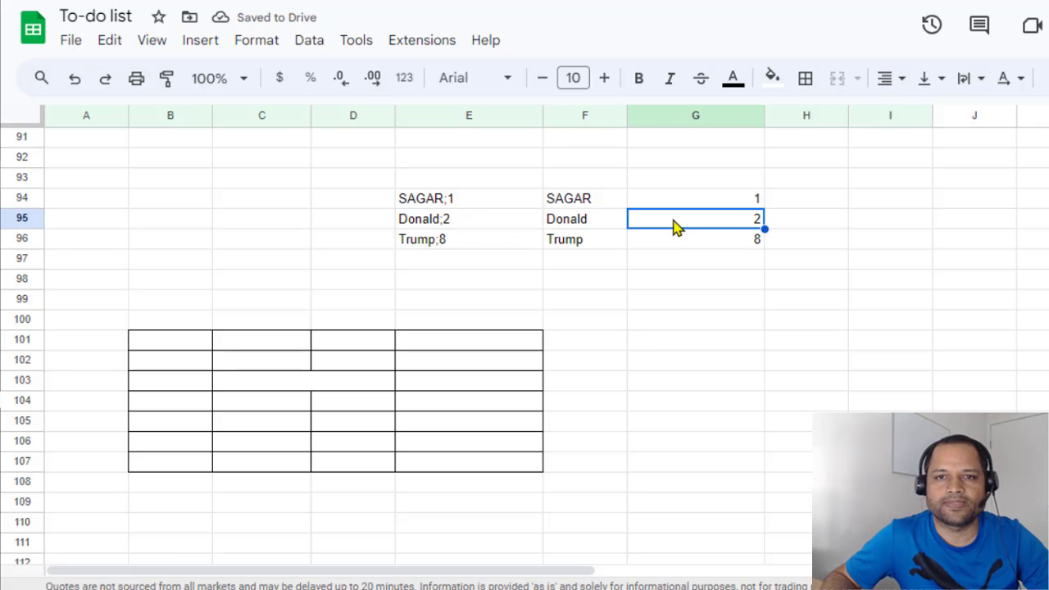
click(291, 385)
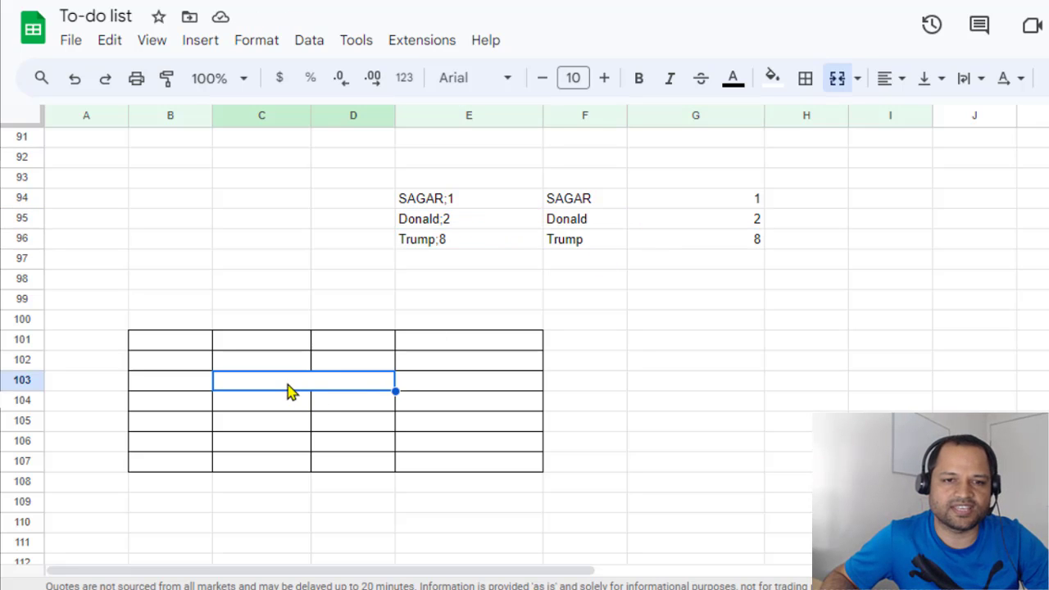
mouse_move(314, 426)
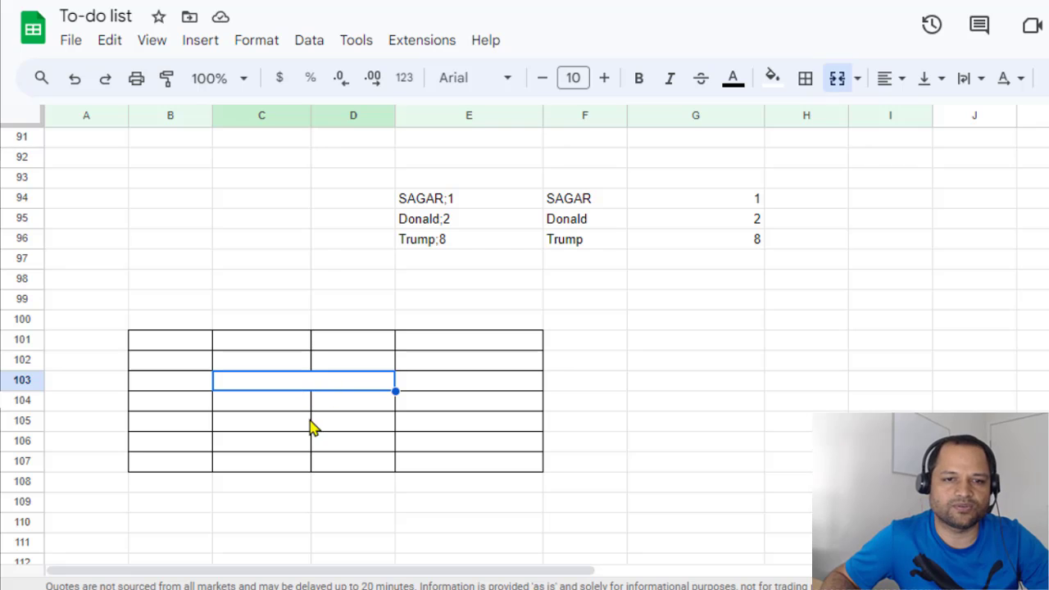
mouse_move(311, 389)
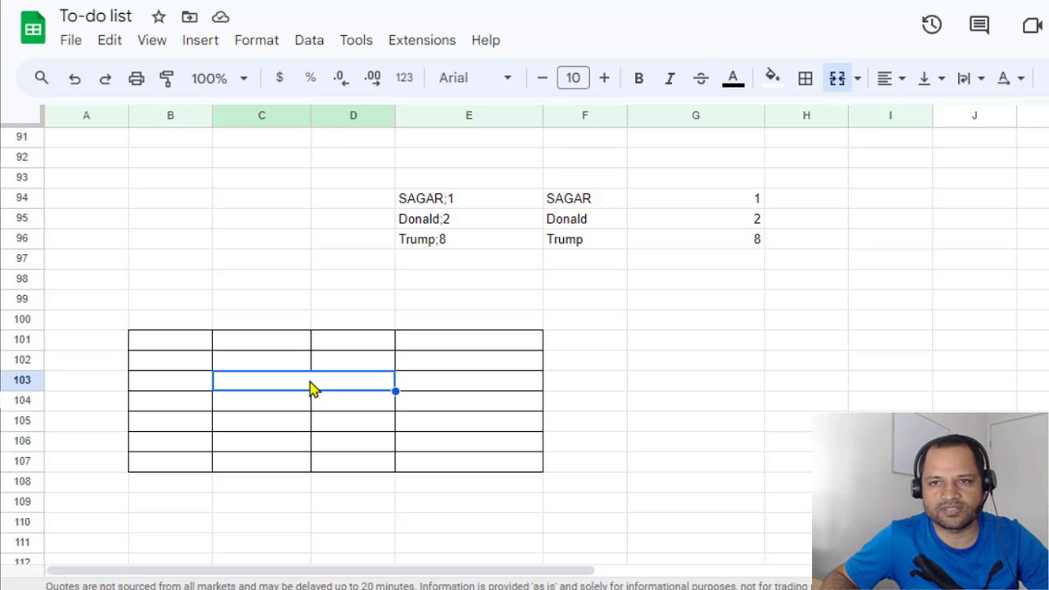
- Unmerge the merged table cell into separate C103 and D103 cells
click(857, 78)
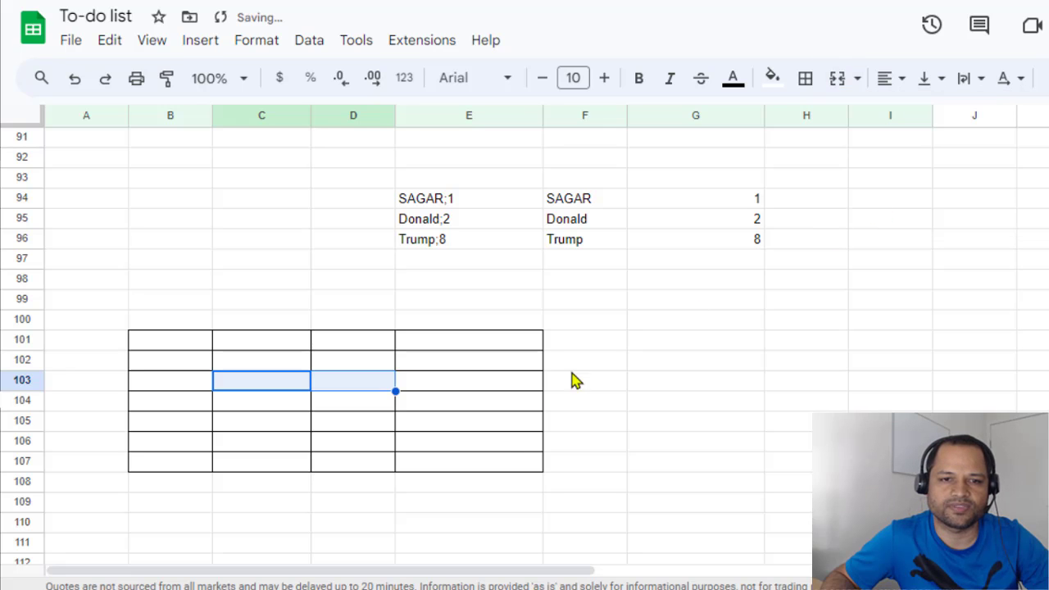
click(262, 379)
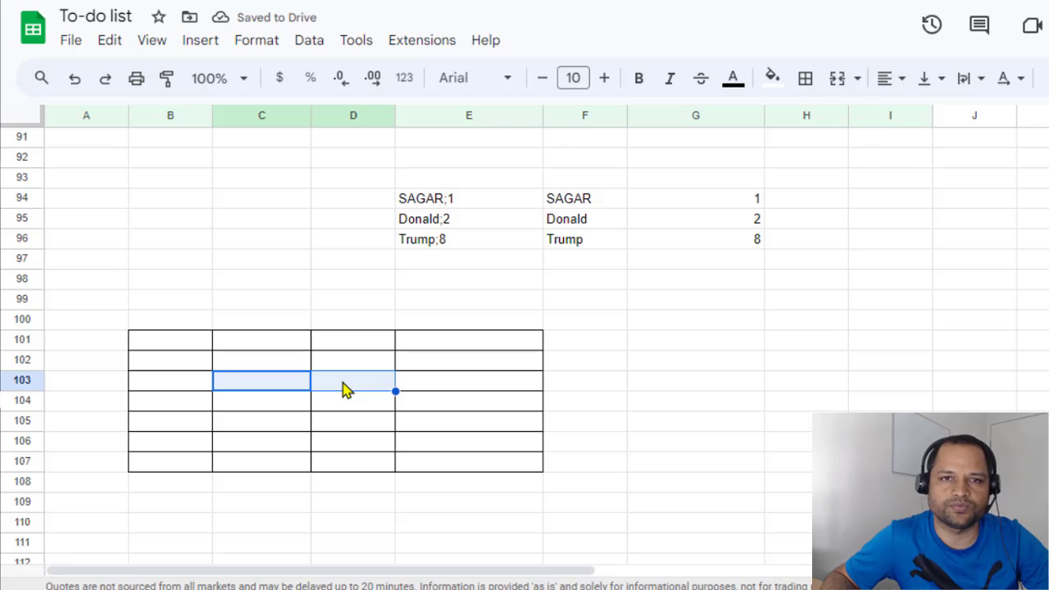
click(352, 441)
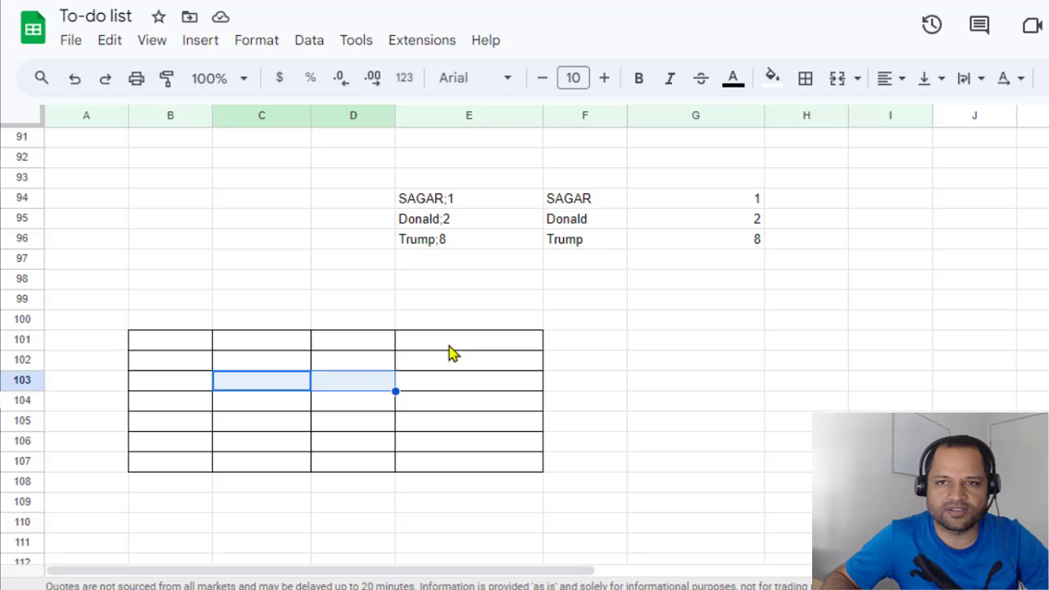
click(804, 78)
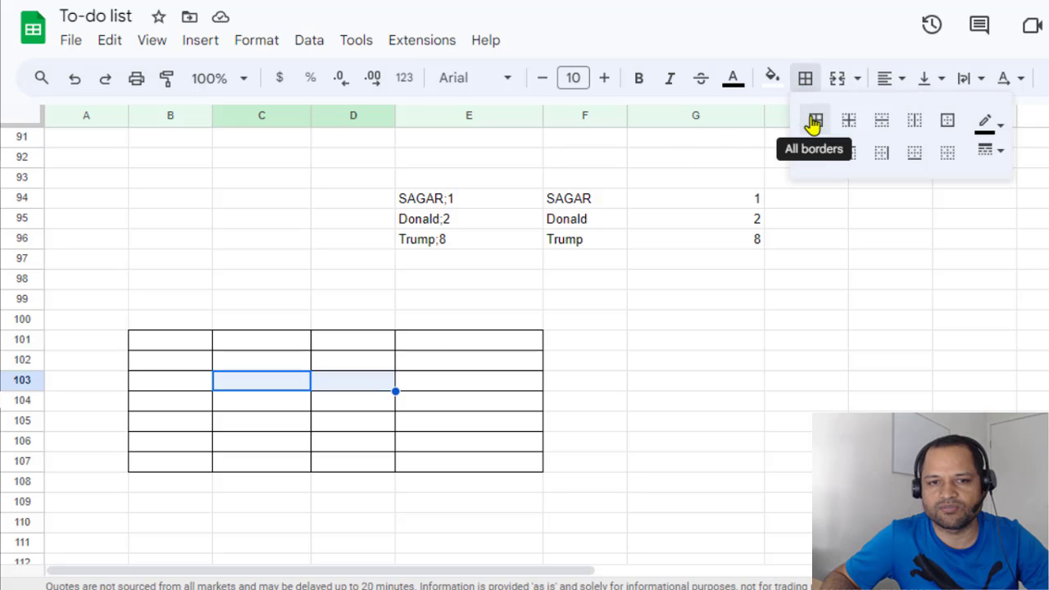
- Apply All borders to C103:D103, restoring the divider between them
click(814, 120)
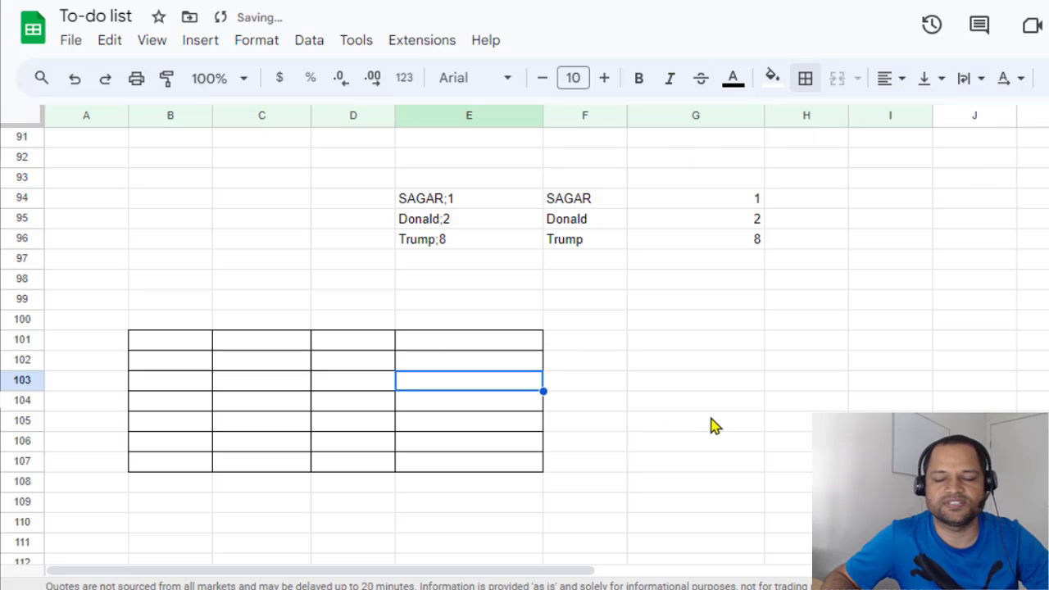
click(695, 421)
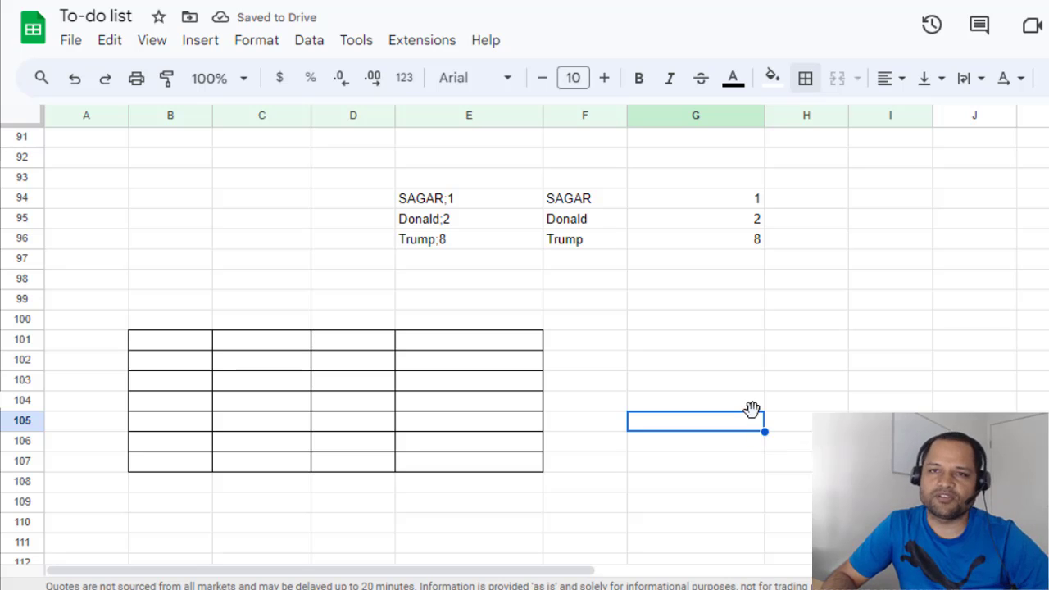